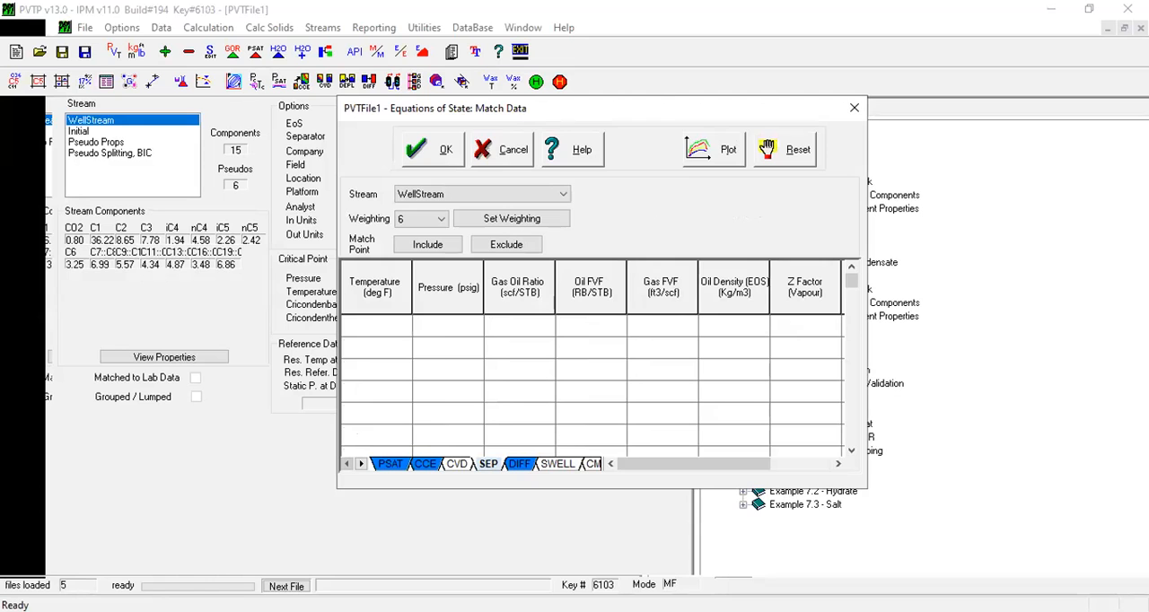
- Review the help manual's SEP worked example showing two 75 °F stages with GOR 661 and 110
click(549, 149)
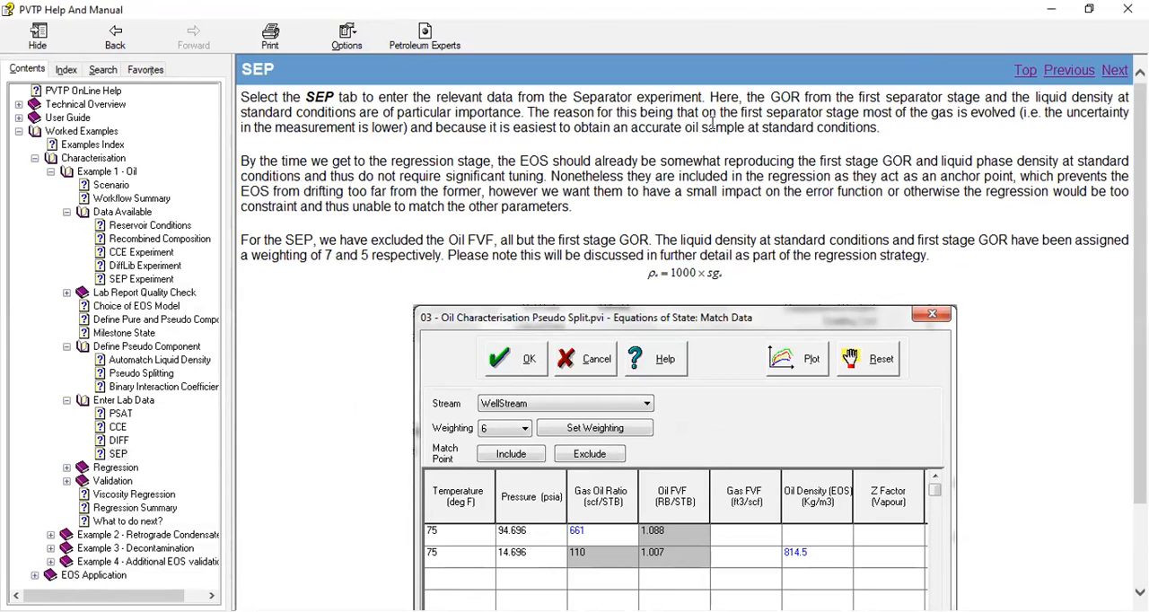
mouse_move(876, 147)
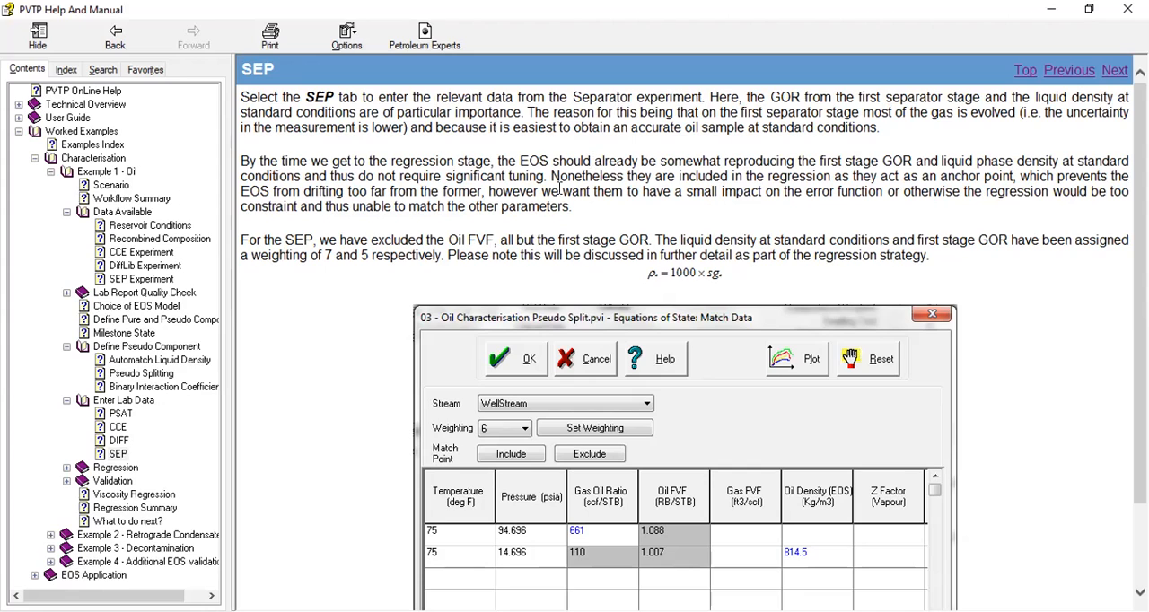
scroll(down, 3)
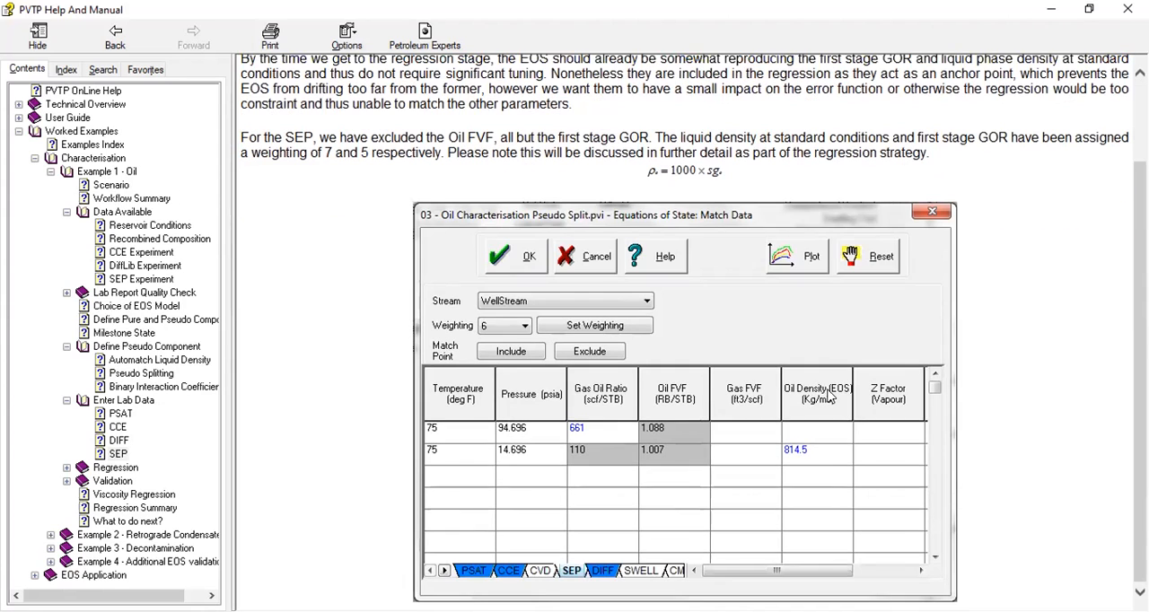
mouse_move(590, 474)
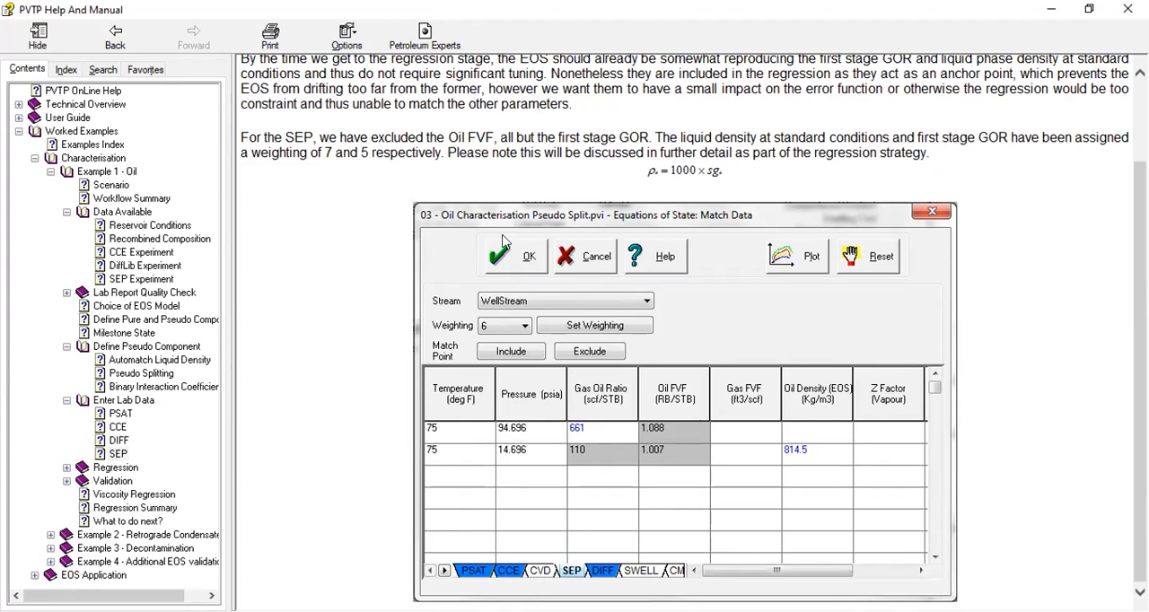
mouse_move(926, 130)
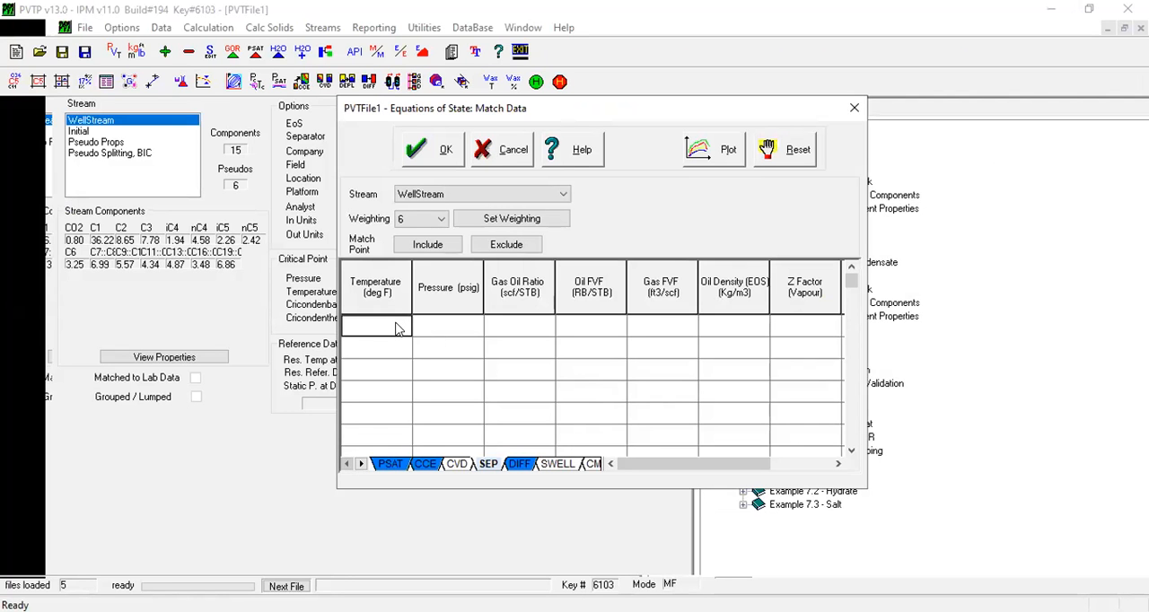
- Enter the first separator stage: 75 °F, 94.696 psig, GOR 661 and Oil FVF 1.088
text(75)
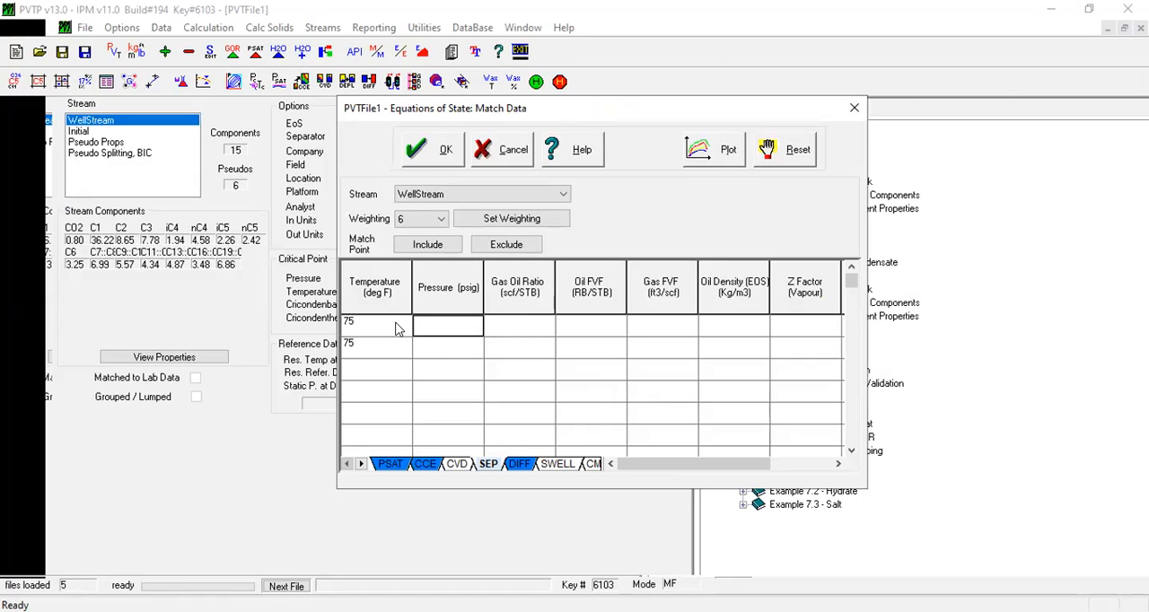
text(94.696)
click(447, 343)
text(1)
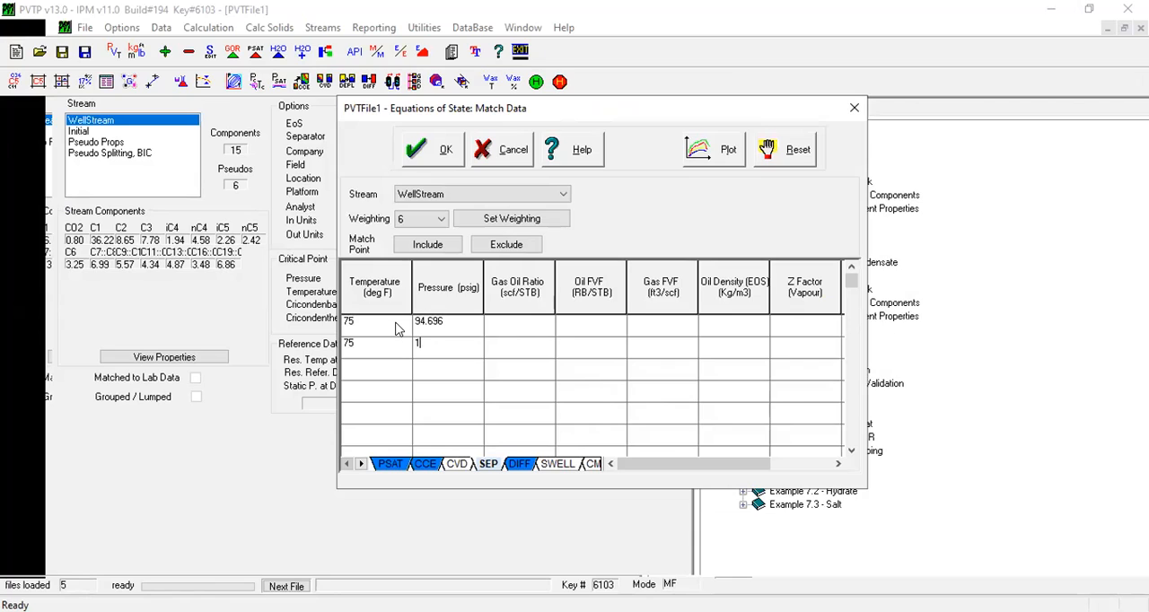
text(4.696)
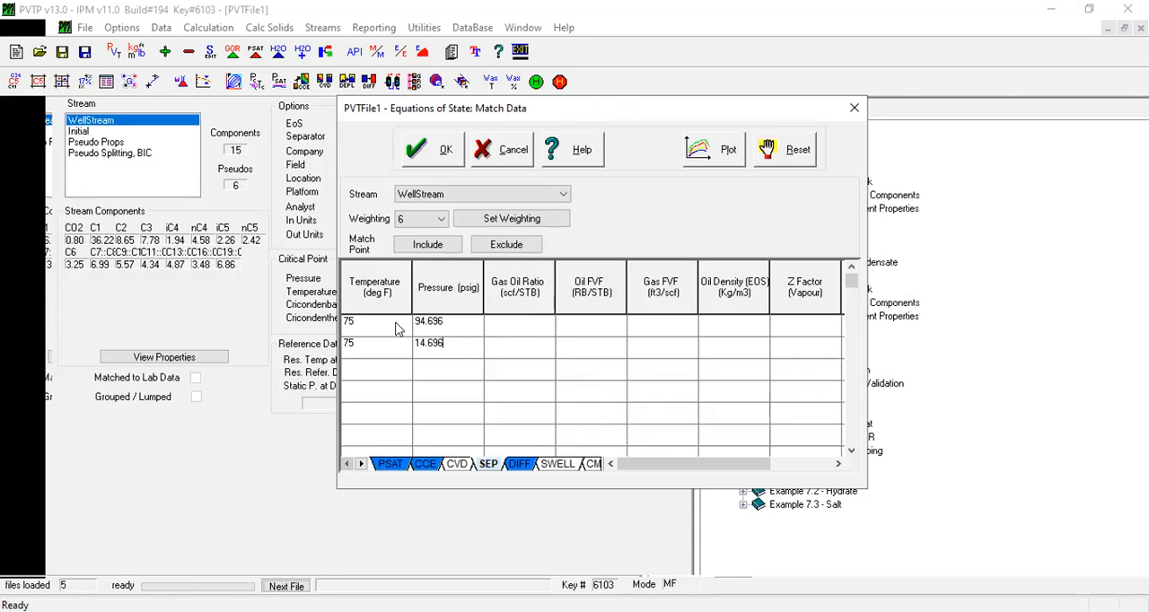
click(519, 319)
text(66)
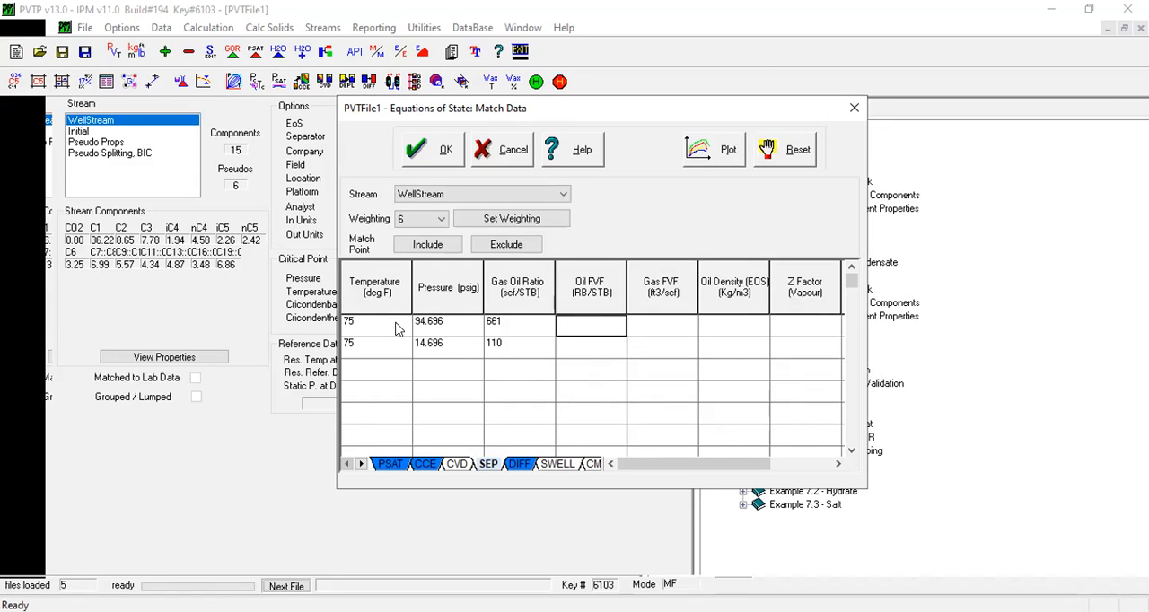
text(1.088)
click(591, 343)
text(1.007)
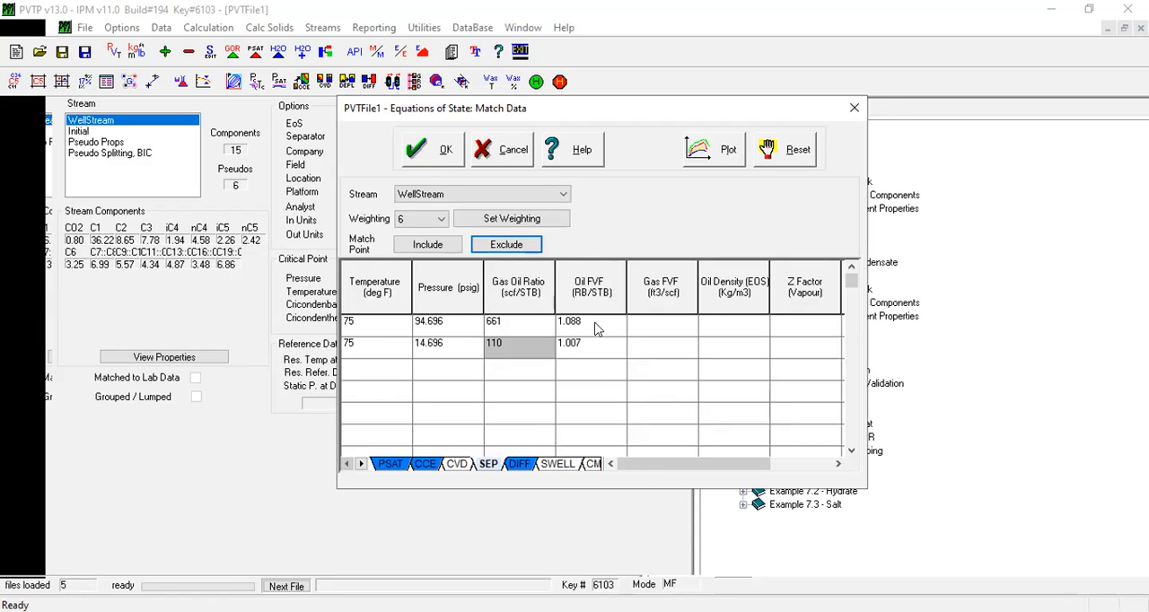
- Enter 814.5 kg/m3 as the second-stage oil density
click(506, 244)
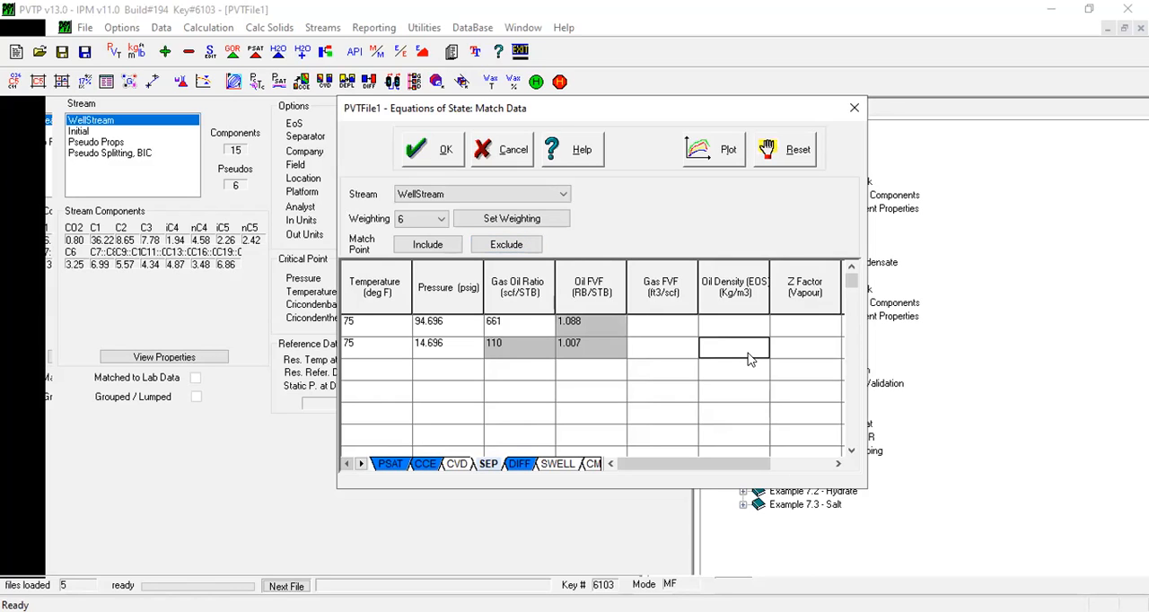
text(81)
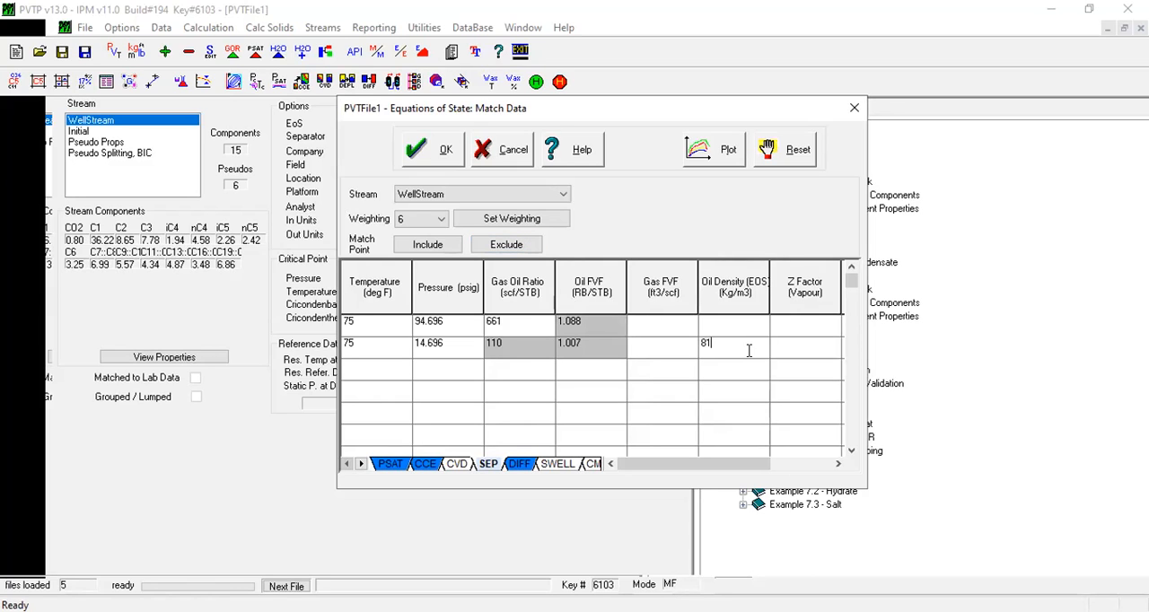
text(4.)
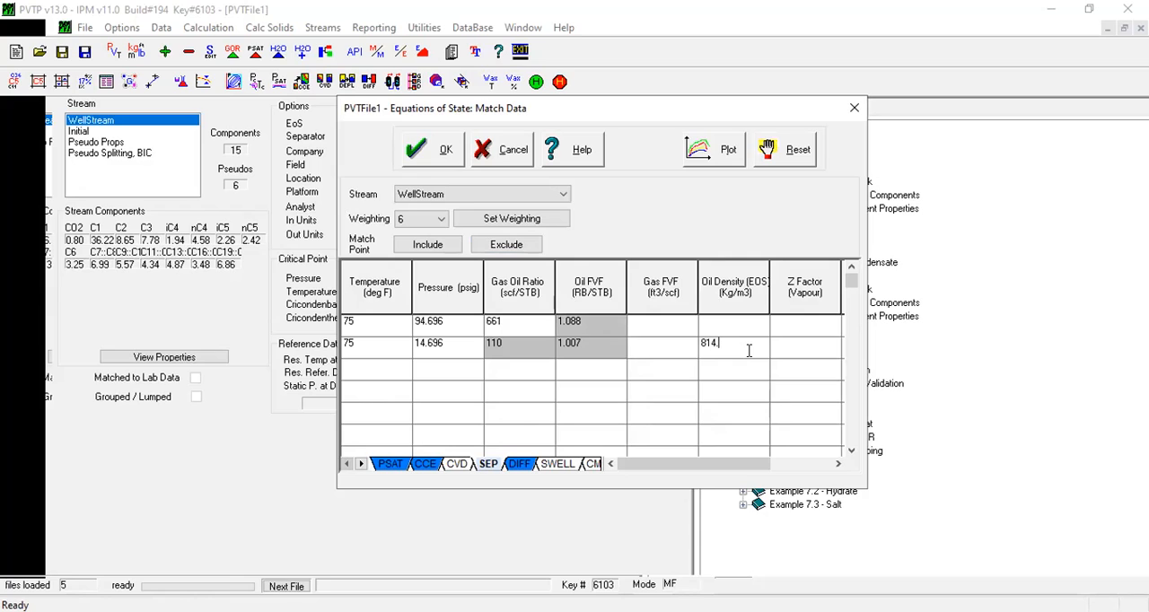
text(5)
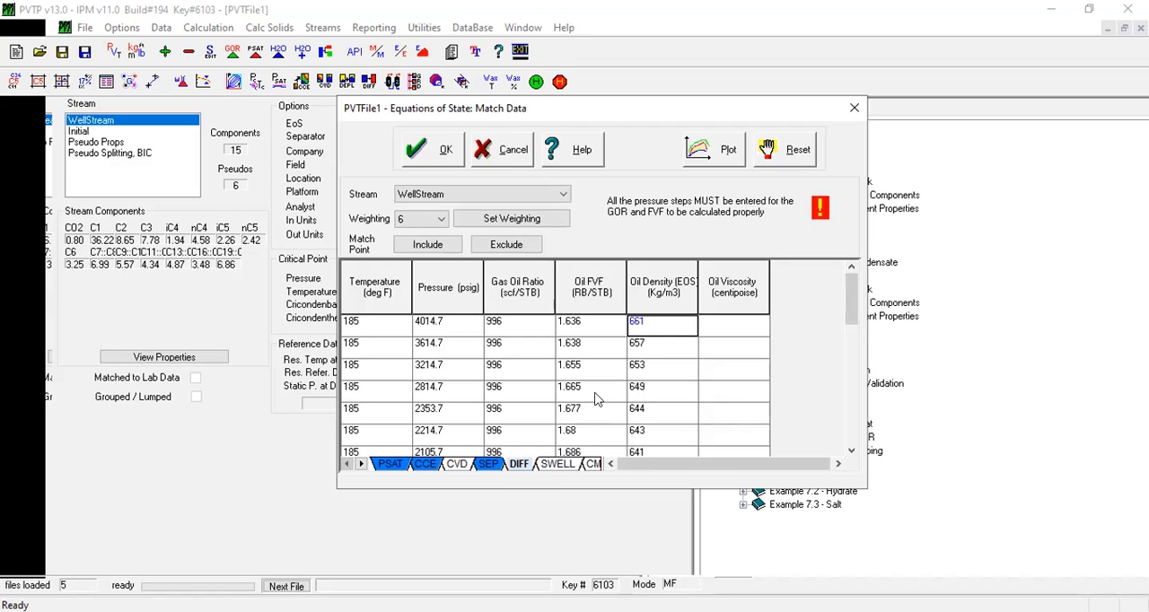
mouse_move(660, 323)
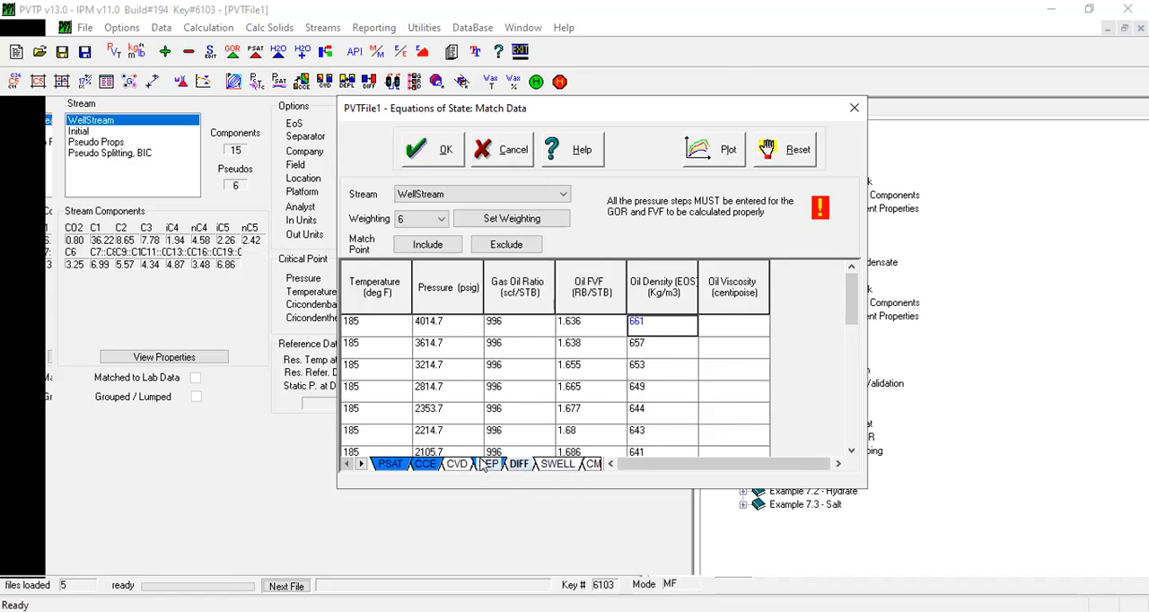
click(517, 463)
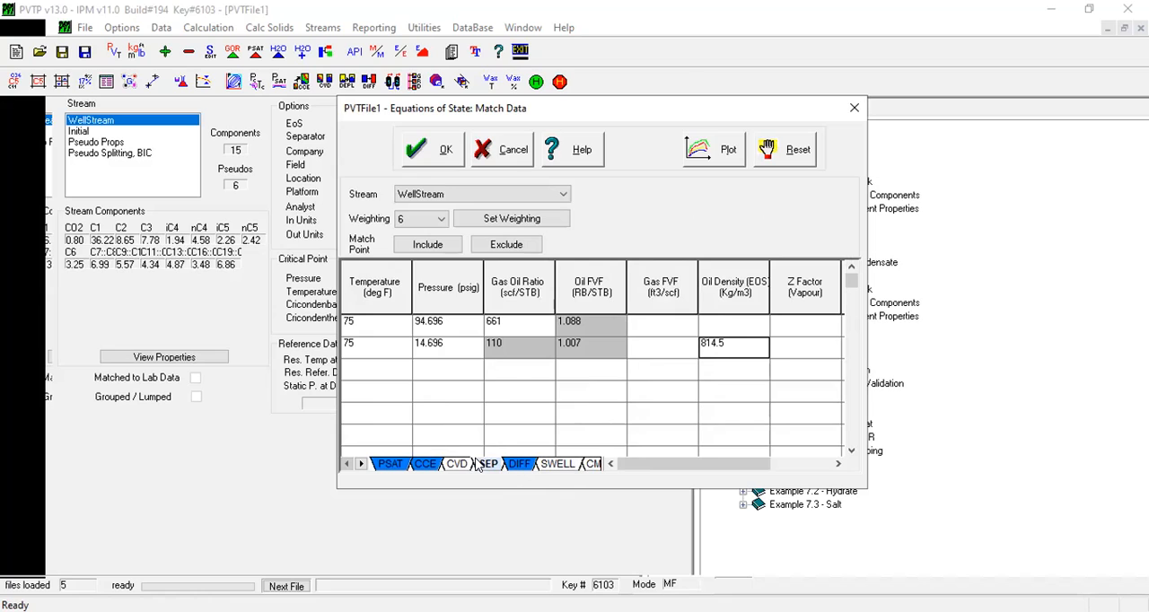
mouse_move(668, 388)
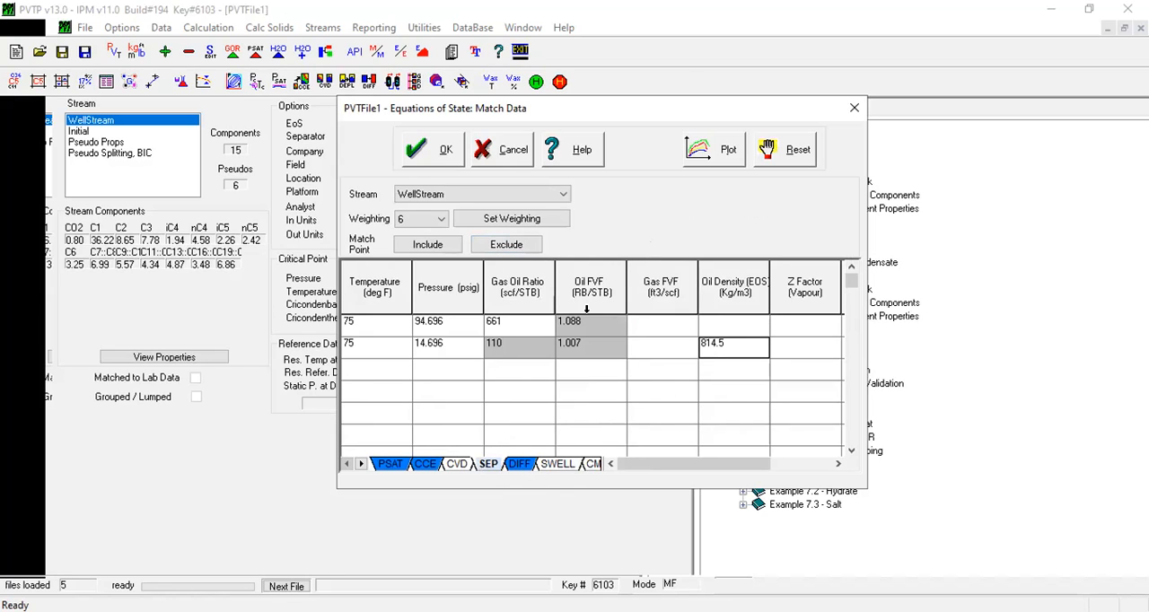
- Apply the high (10) weighting to the first-stage Oil FVF value
click(440, 219)
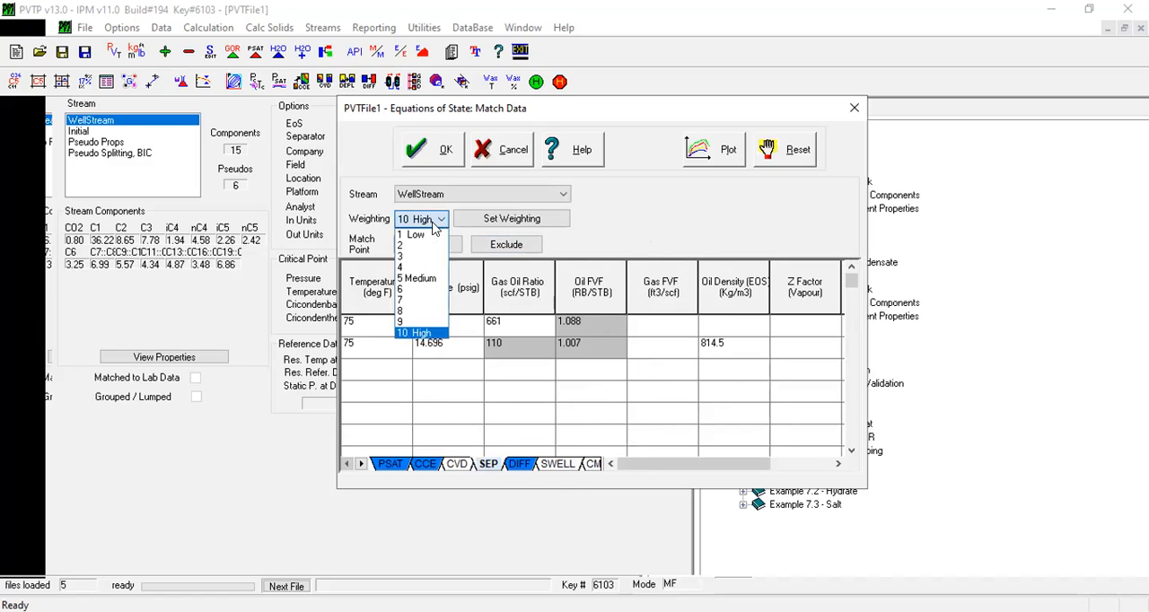
click(418, 277)
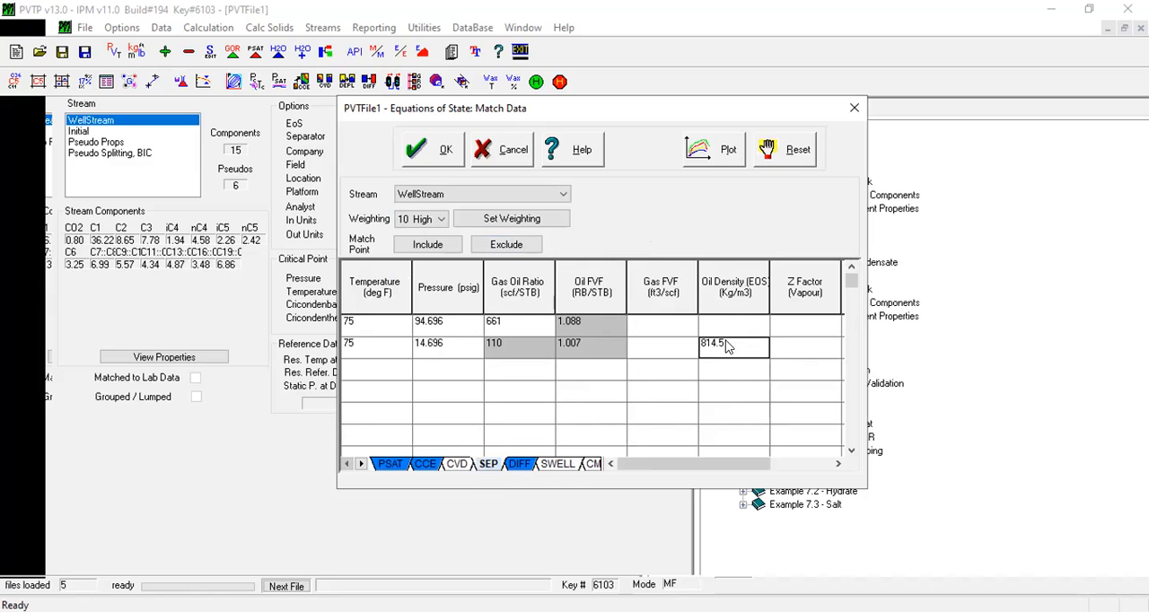
click(440, 219)
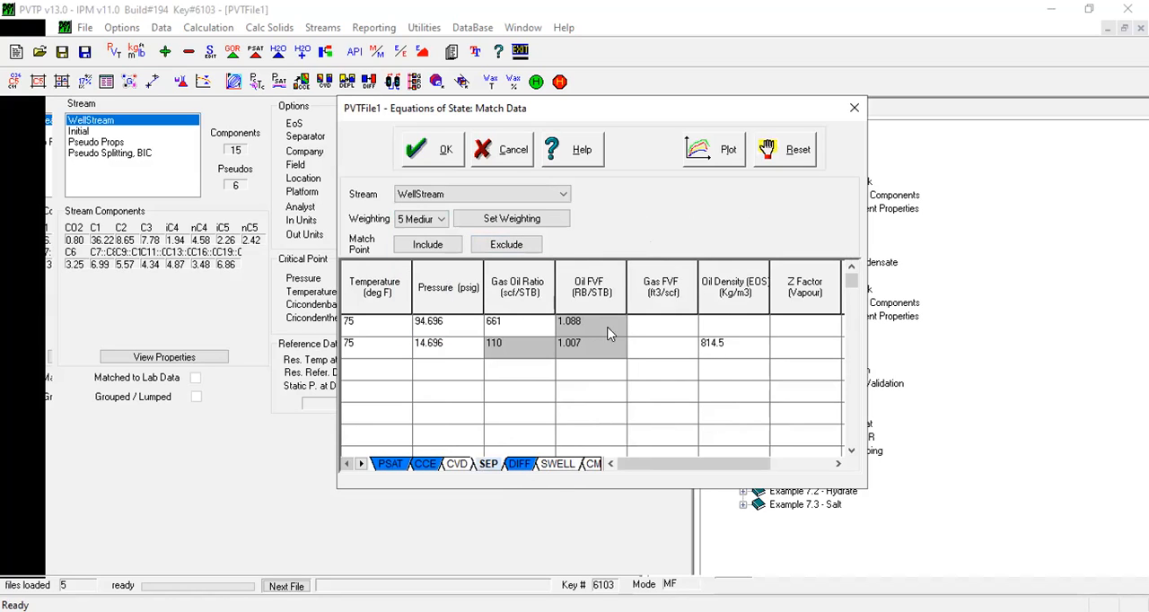
click(440, 219)
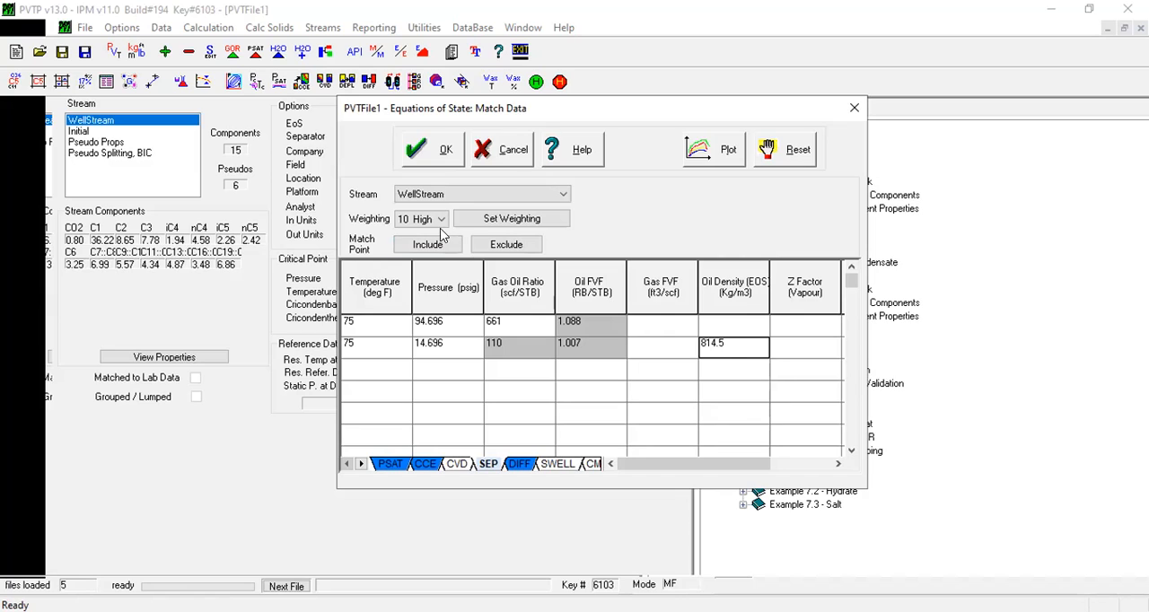
- Select the first-stage gas oil ratio value and set its weighting
click(440, 219)
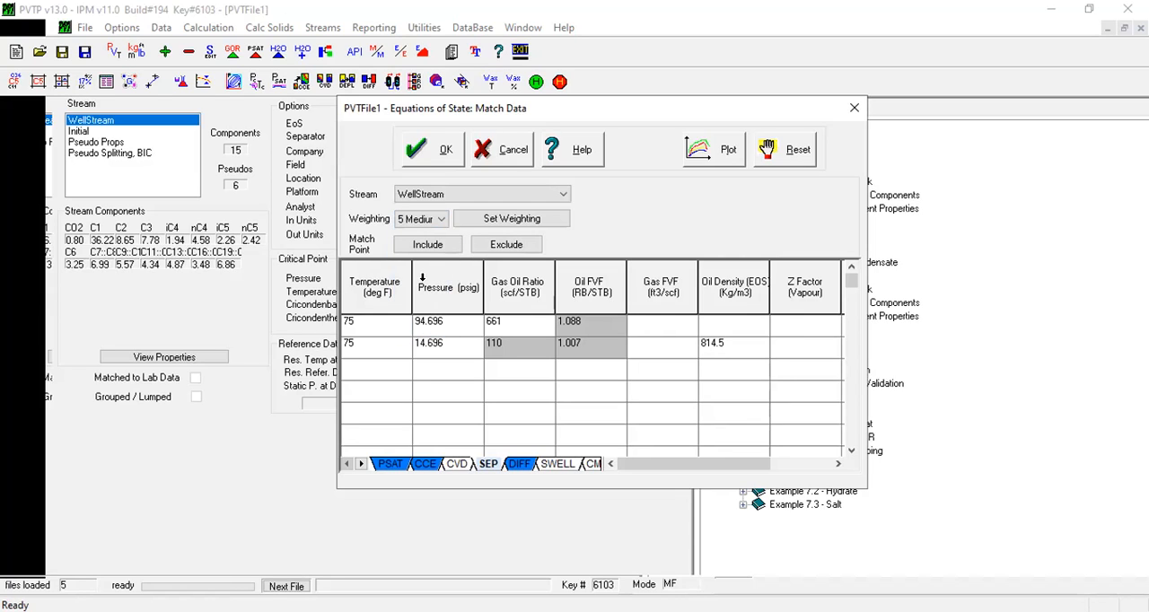
click(420, 219)
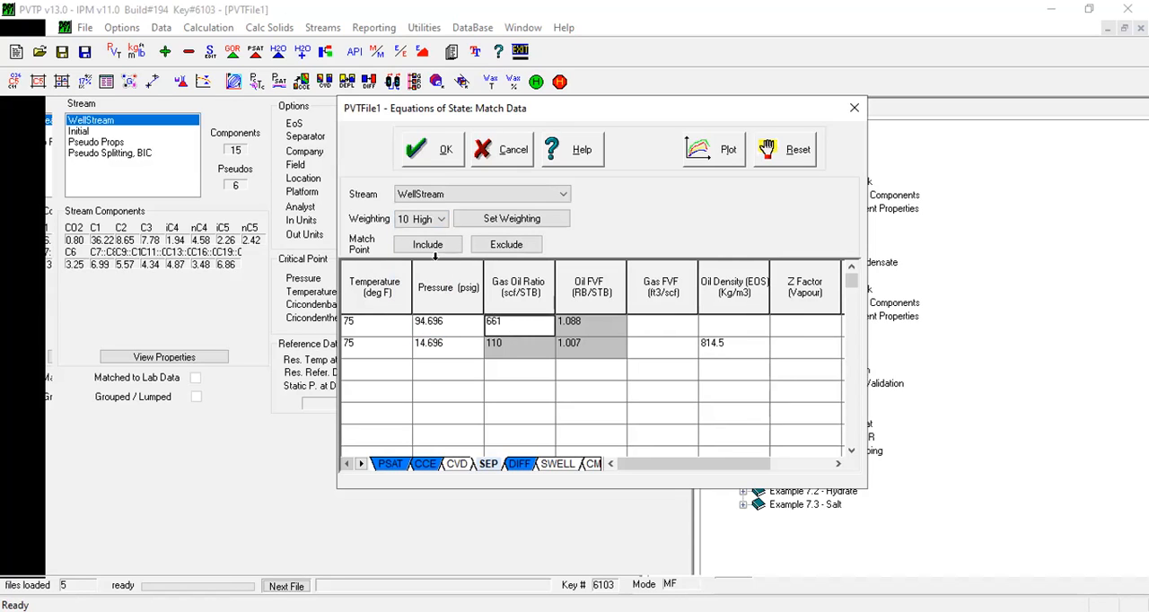
click(420, 219)
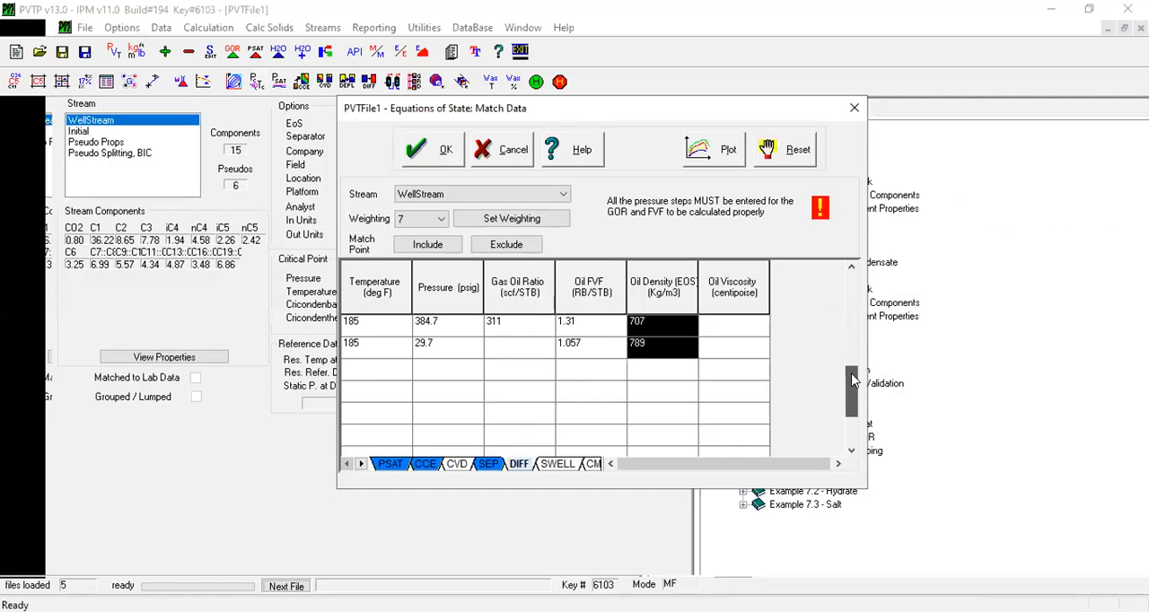
- Choose a weighting of 6 for the differential liberation oil densities
click(440, 219)
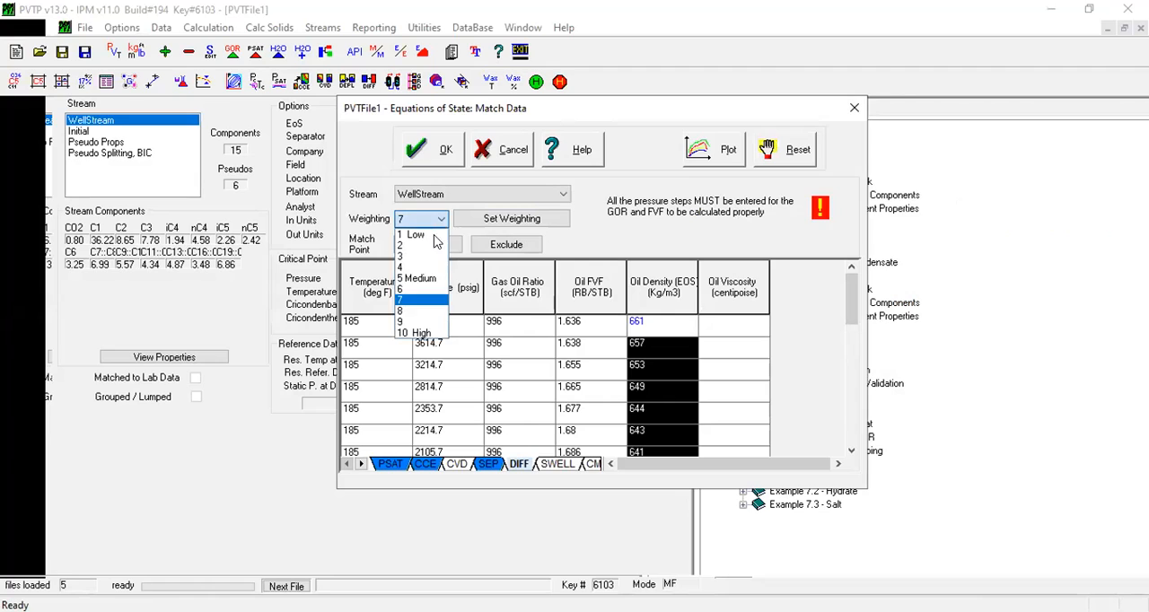
click(399, 287)
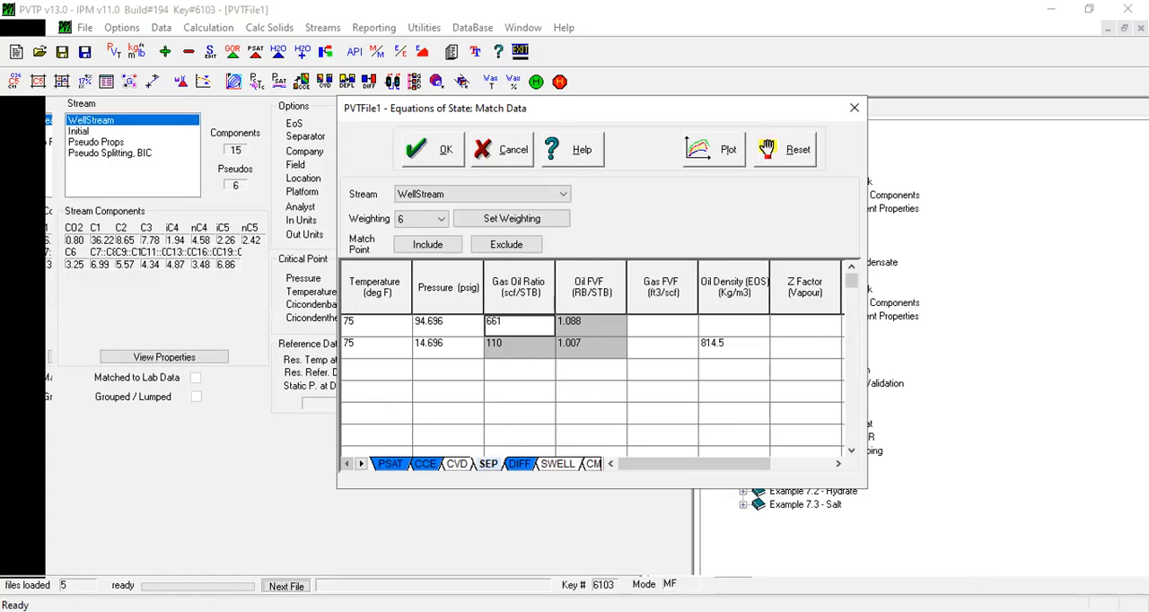
- Show the Regression topic under Example 1 - Oil in the help contents
click(549, 149)
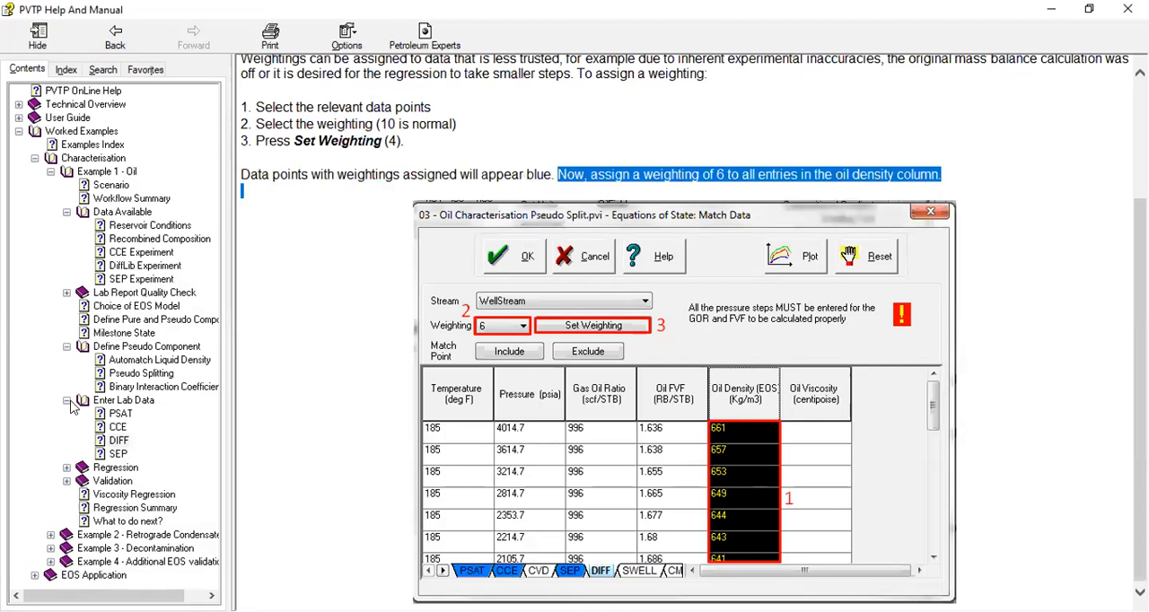
click(69, 400)
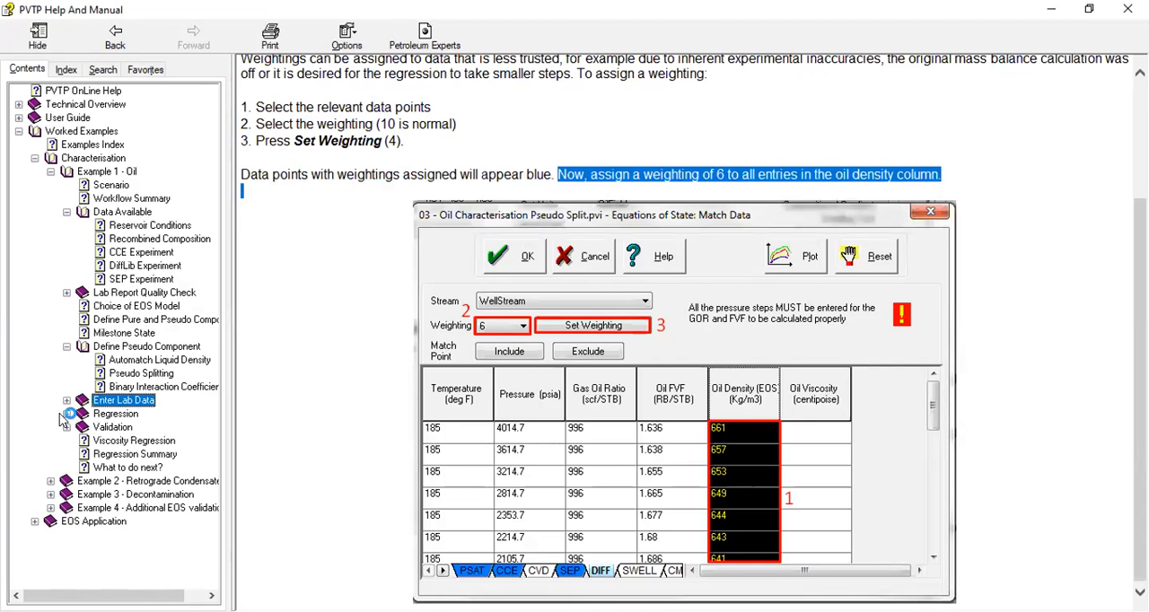
click(115, 413)
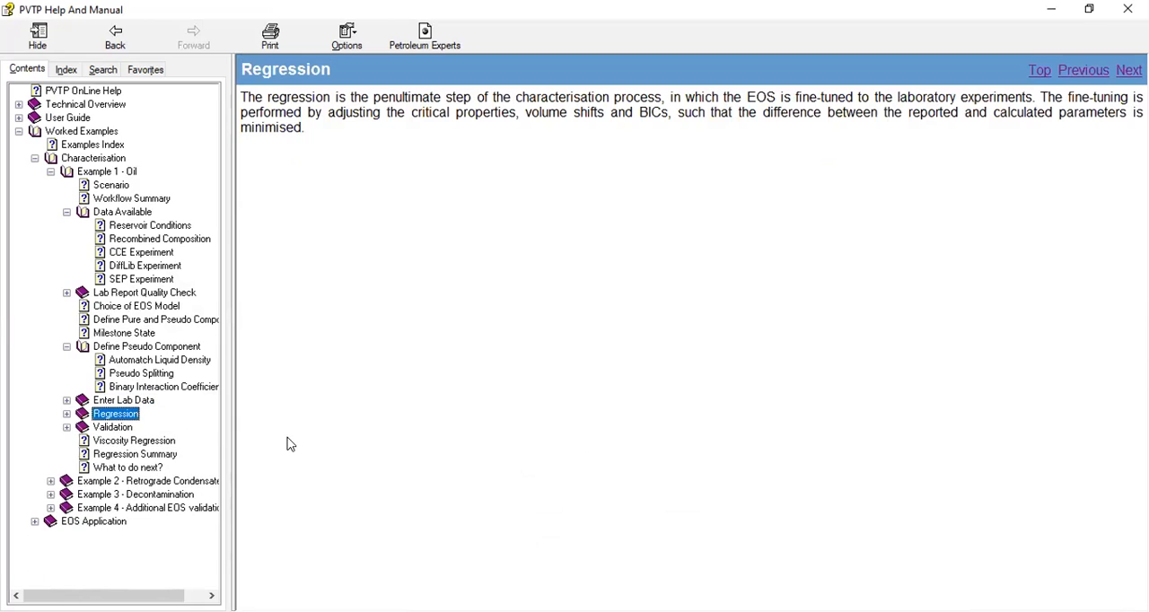
mouse_move(378, 126)
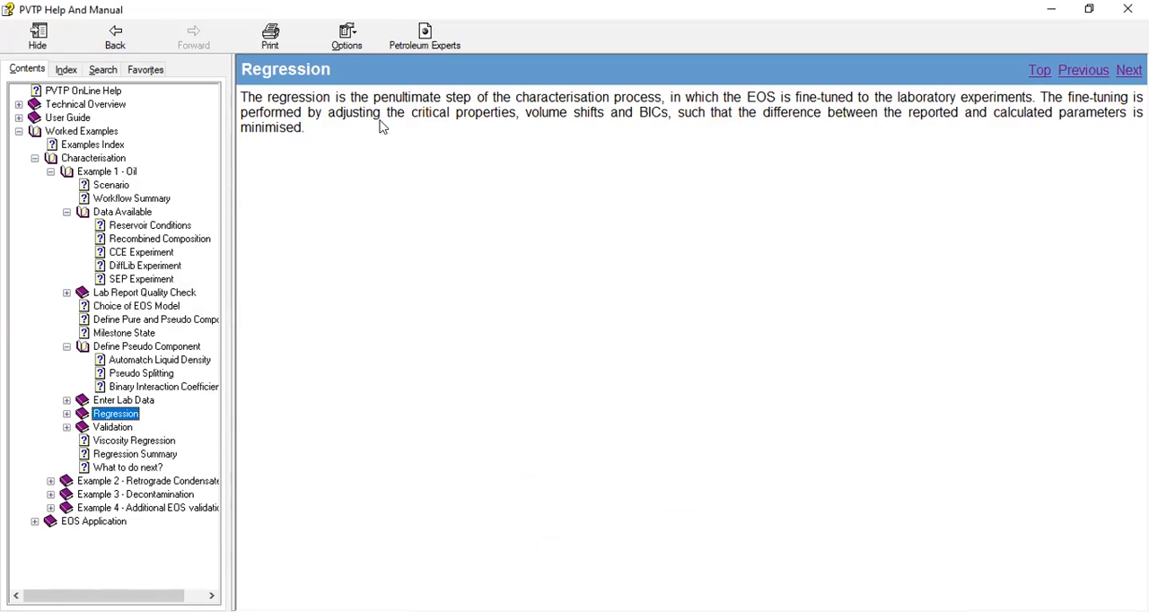
mouse_move(661, 163)
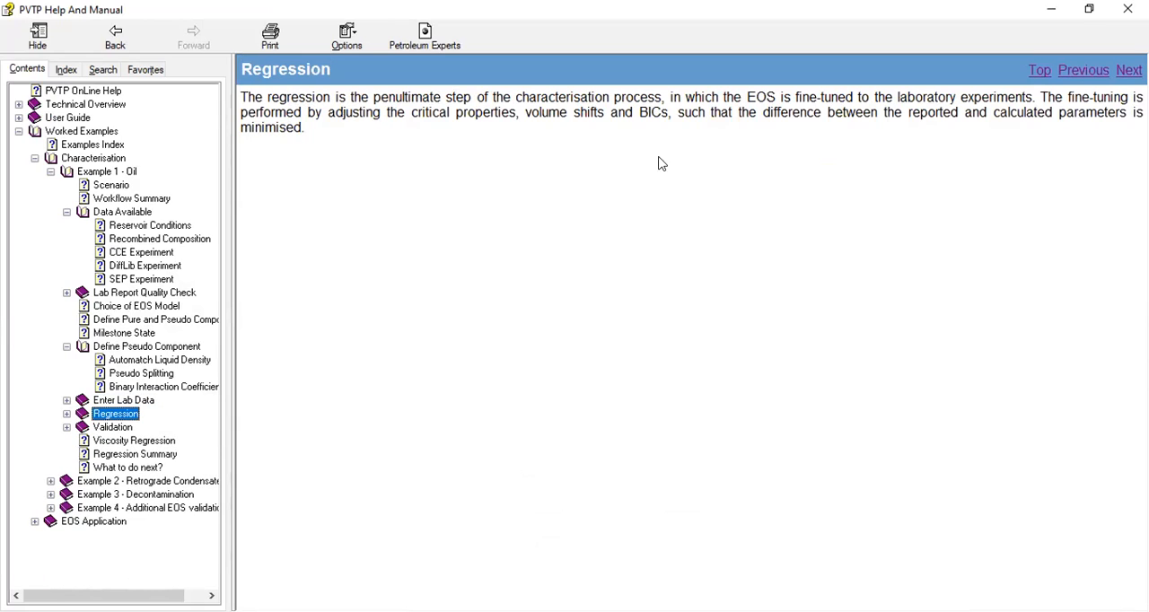
mouse_move(732, 112)
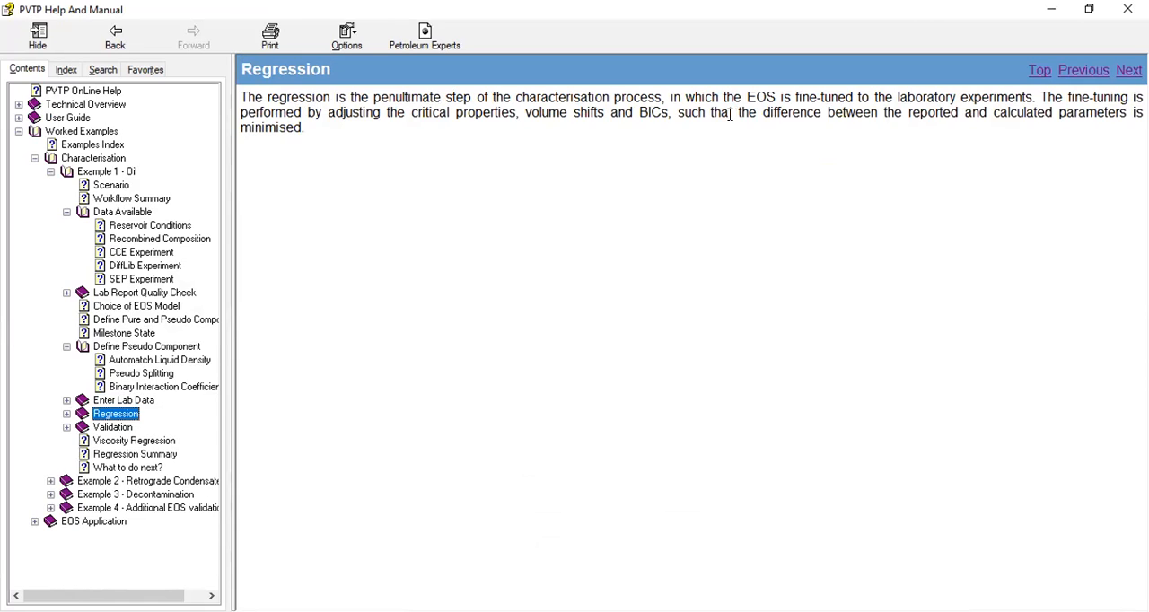
mouse_move(879, 143)
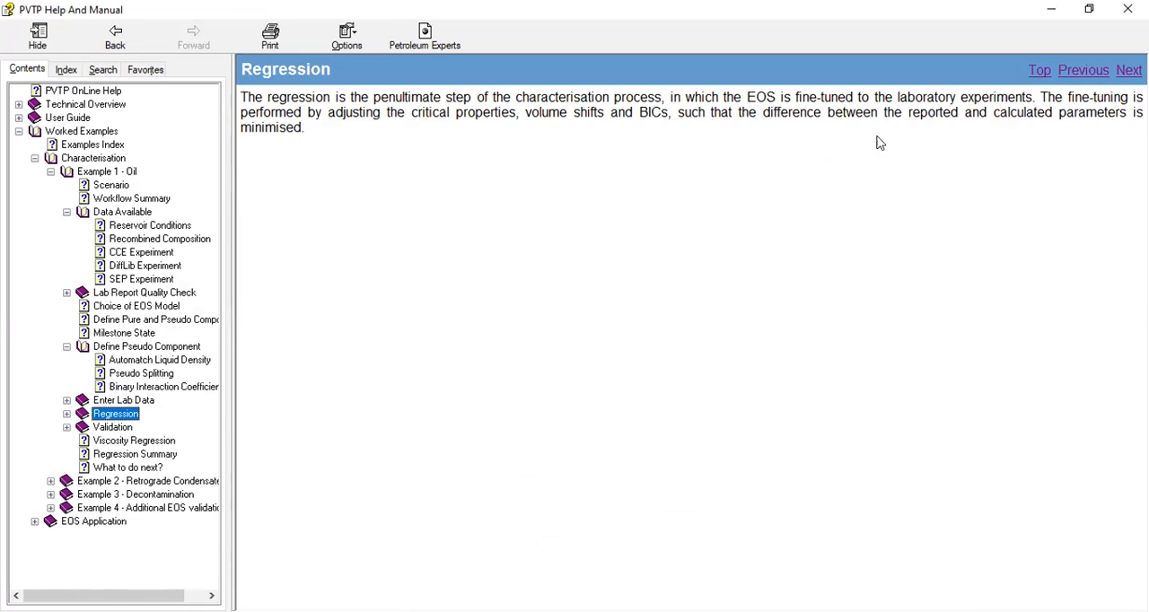
mouse_move(1012, 133)
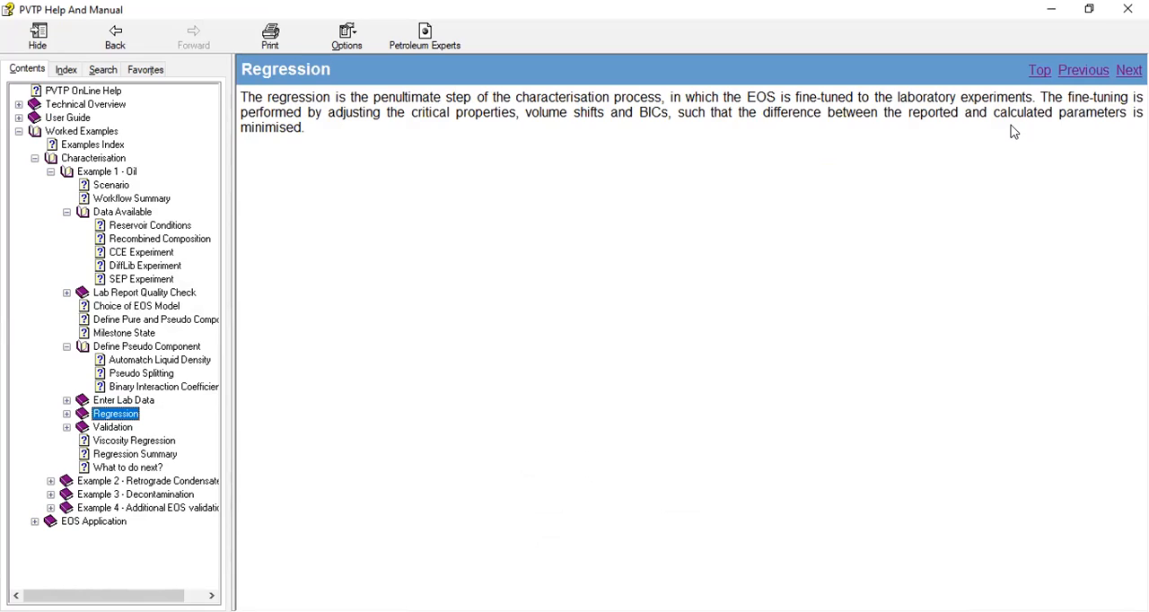